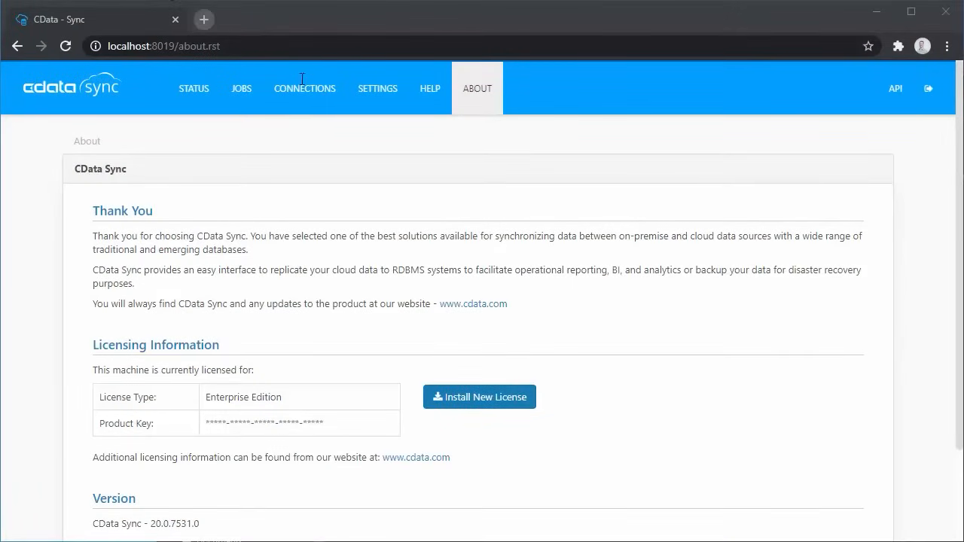
mouse_move(557, 224)
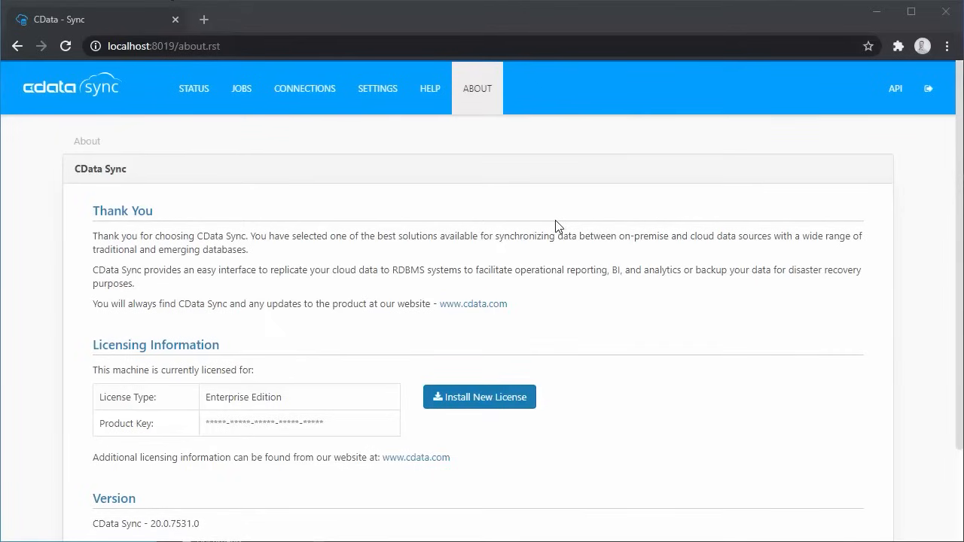
mouse_move(316, 98)
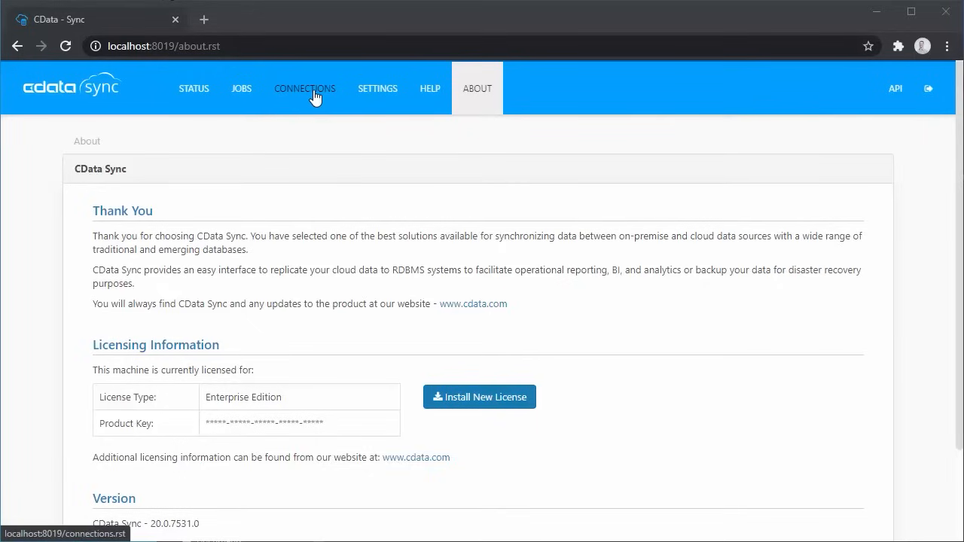
- Go to Connections and browse the downloadable connector catalog before closing it
click(304, 87)
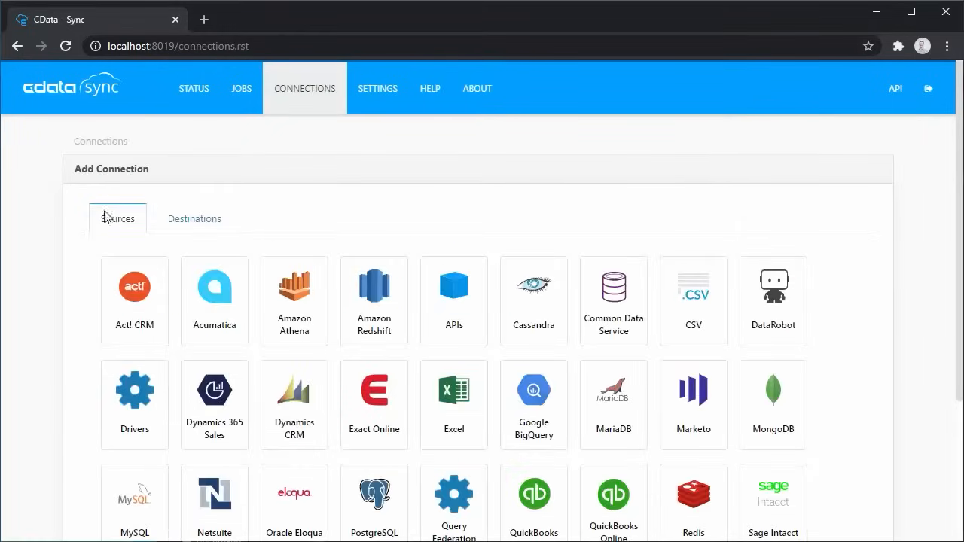
scroll(down, 3)
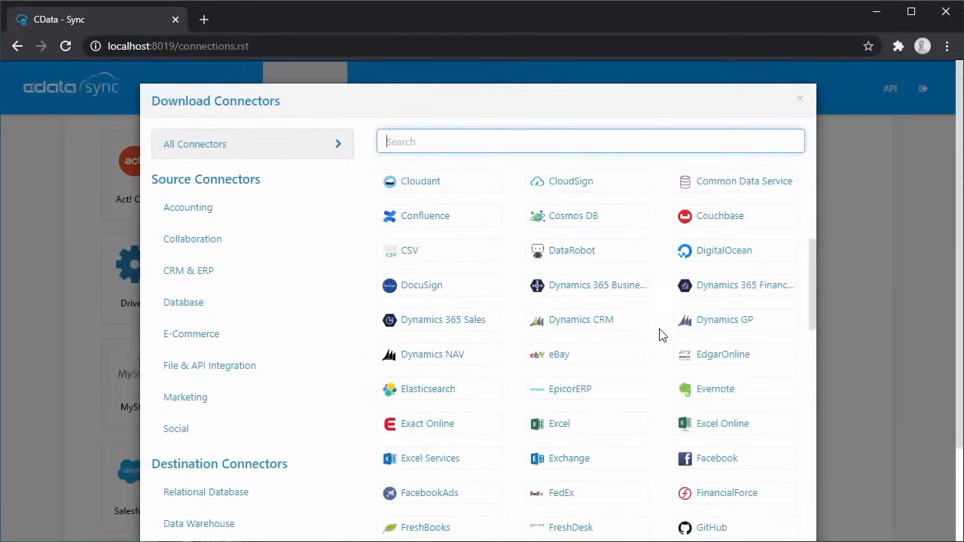
scroll(down, 3)
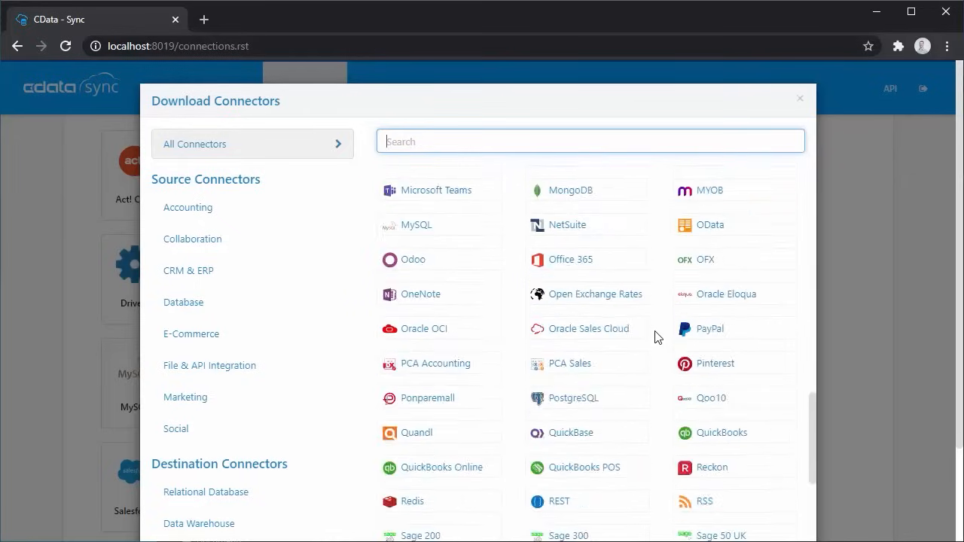
scroll(down, 3)
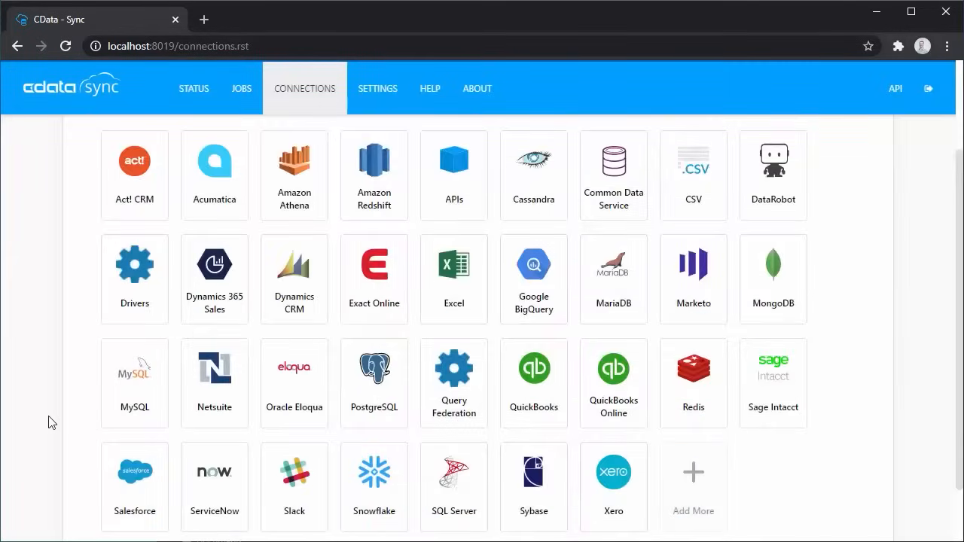
- Save a Salesforce source connection named Salesforce1 with user and password credentials
click(134, 470)
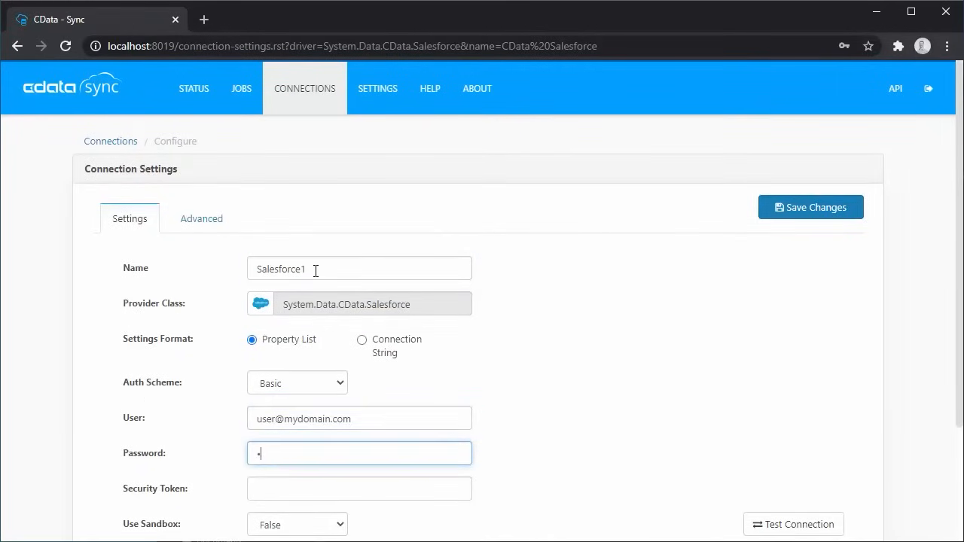
click(792, 524)
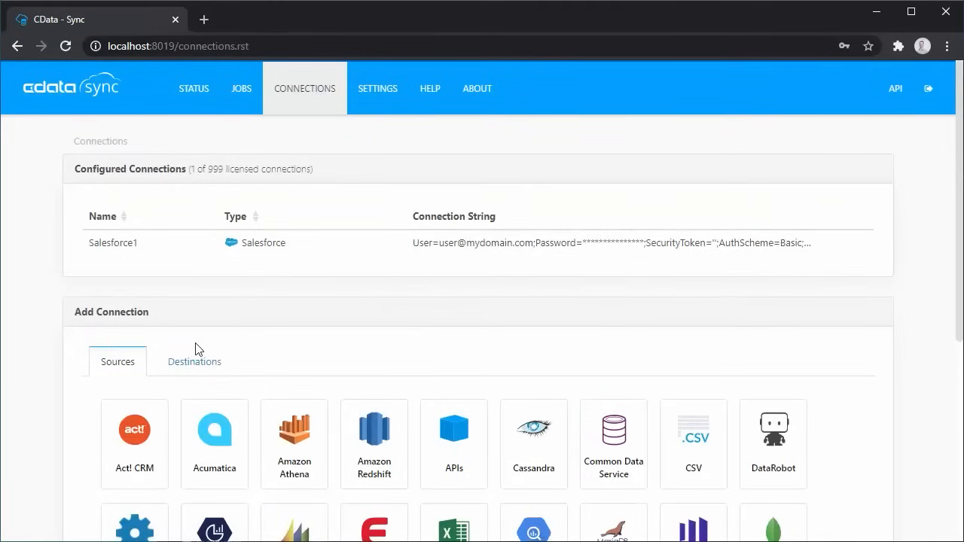
- Save a Snowflake destination connection named Snowflake1 from the Destinations list
click(194, 361)
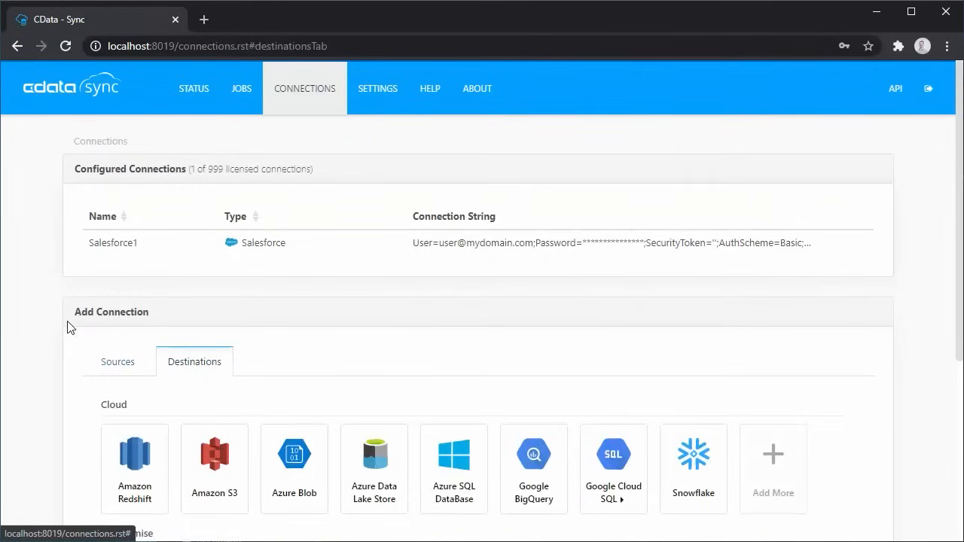
scroll(down, 3)
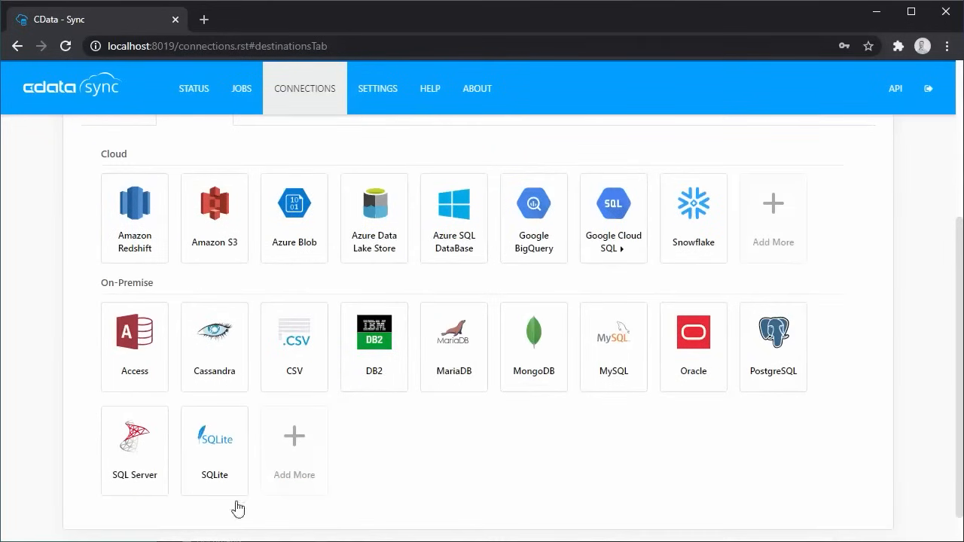
mouse_move(373, 347)
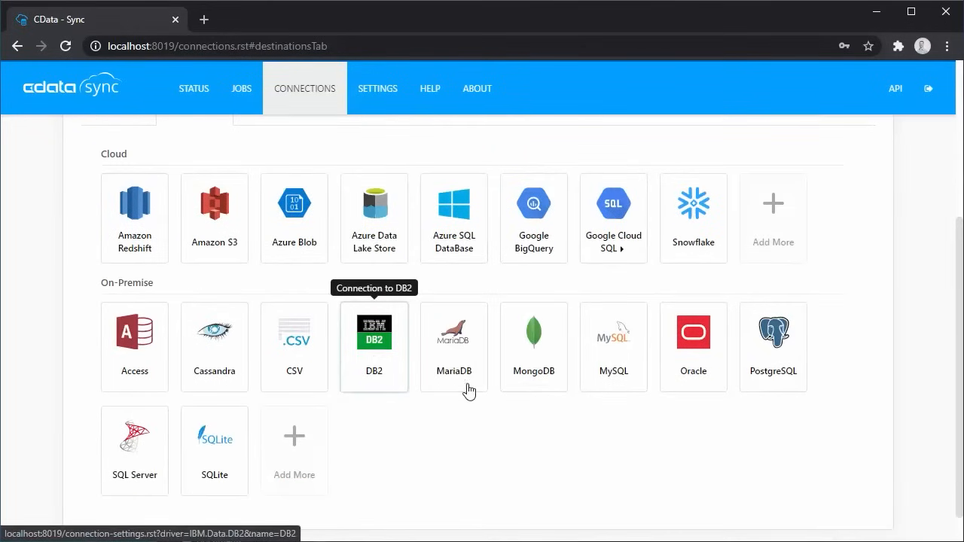
mouse_move(613, 346)
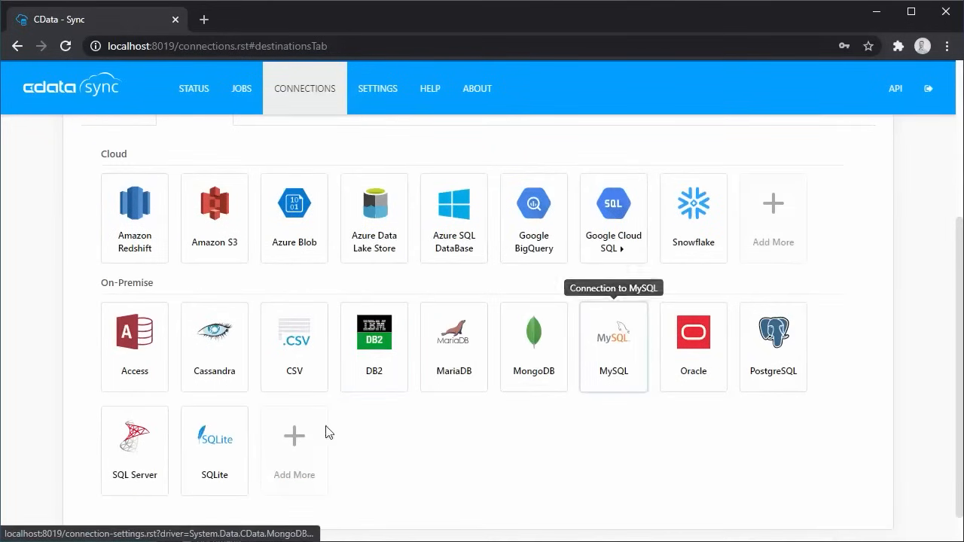
mouse_move(124, 459)
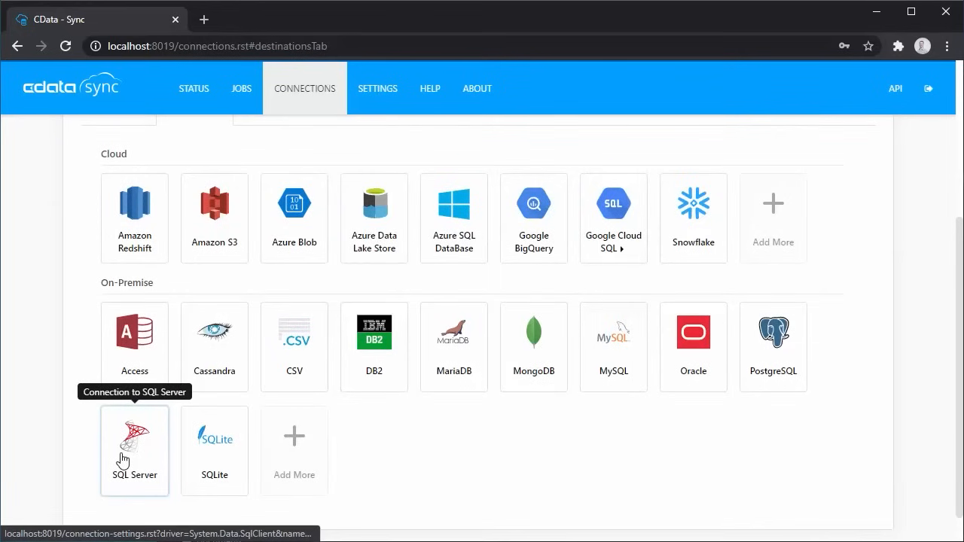
mouse_move(128, 220)
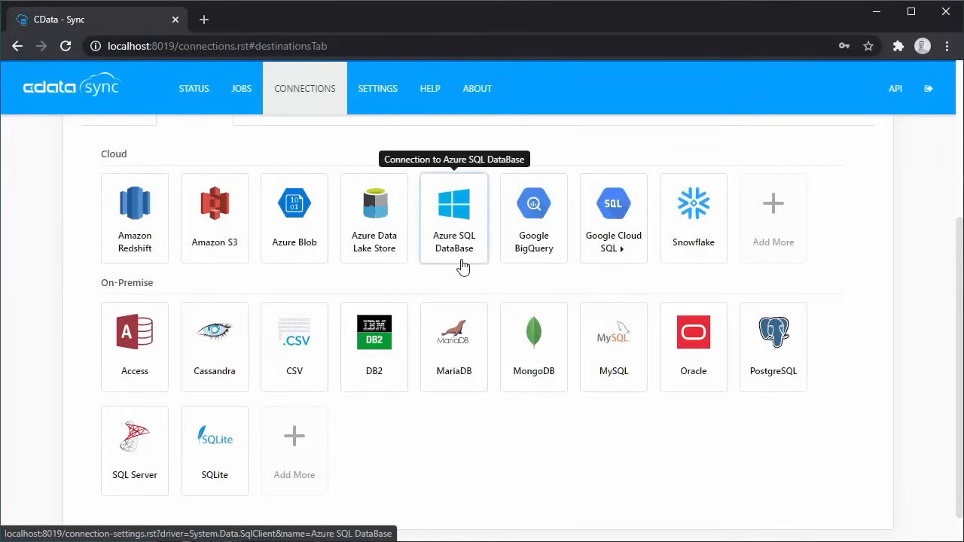
mouse_move(533, 219)
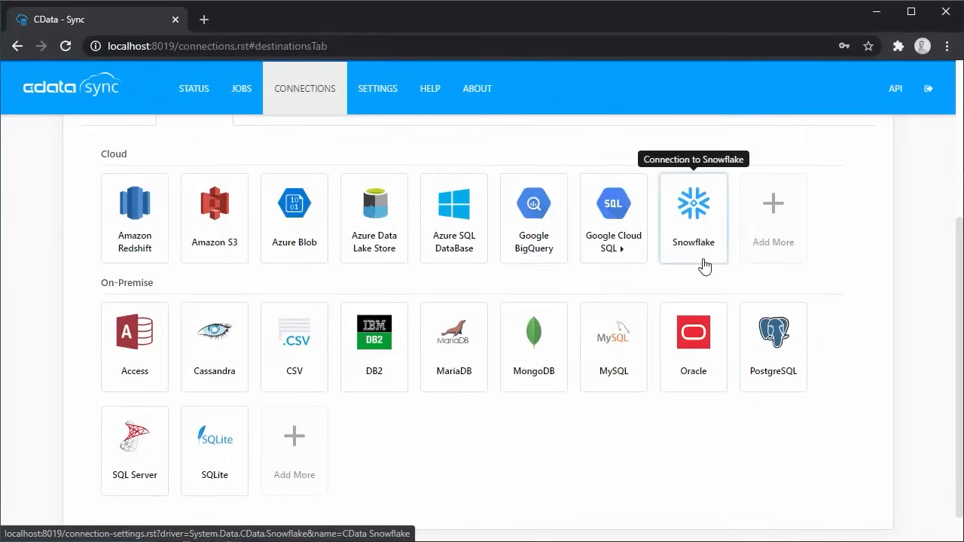
click(692, 219)
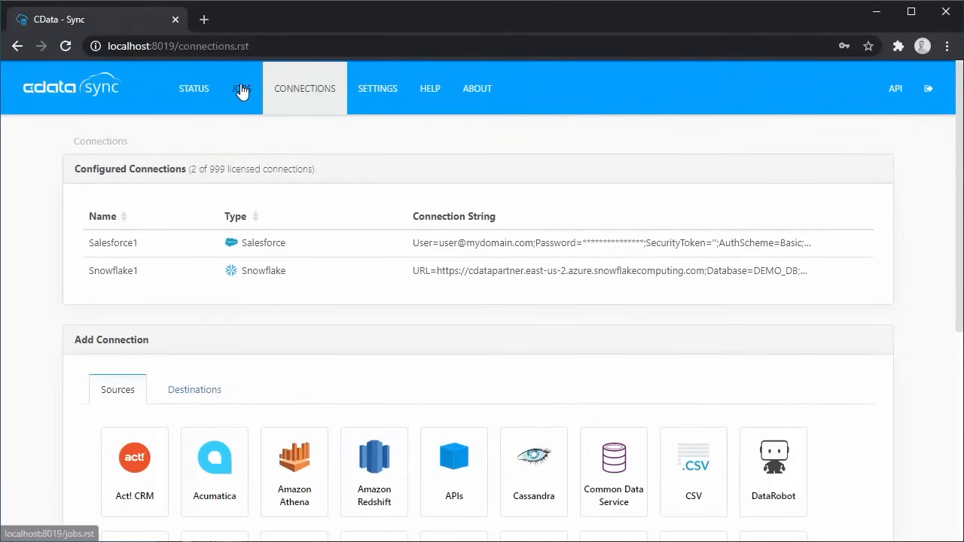
- Create job Job1 with source Salesforce1 and destination Snowflake1, ready to add tables
click(240, 87)
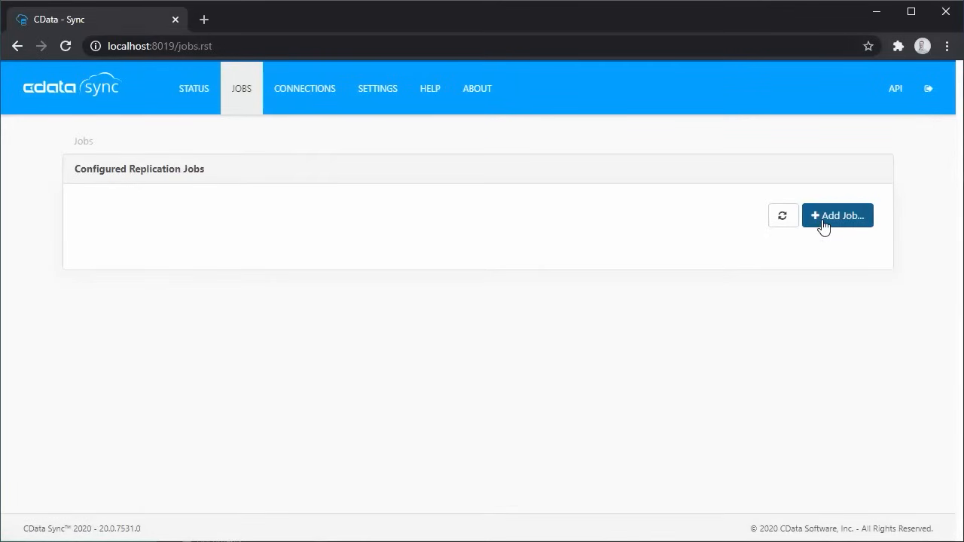
click(837, 215)
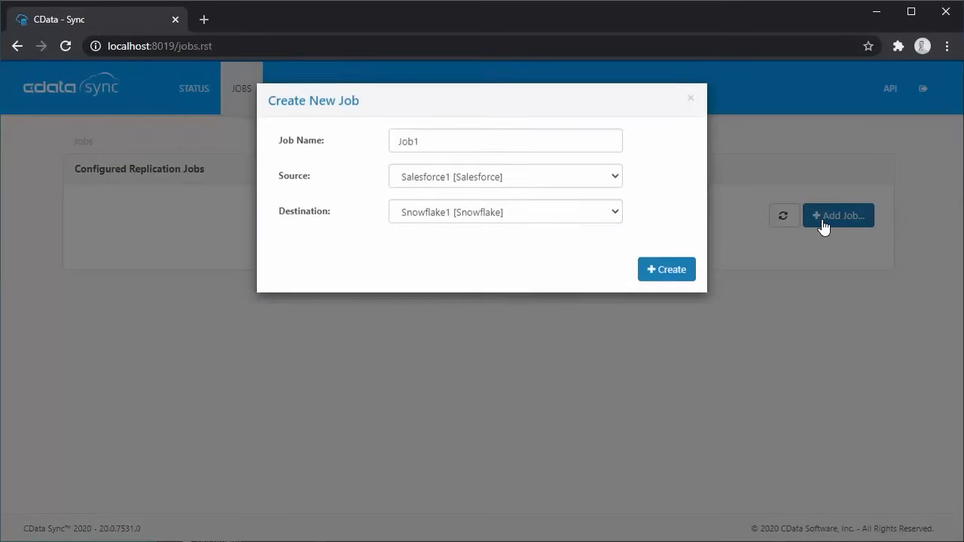
click(504, 142)
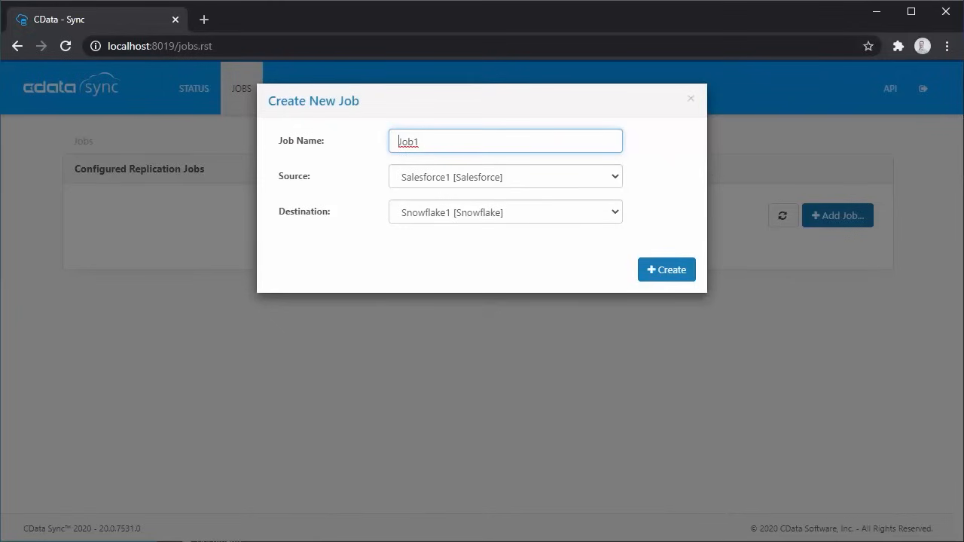
click(665, 270)
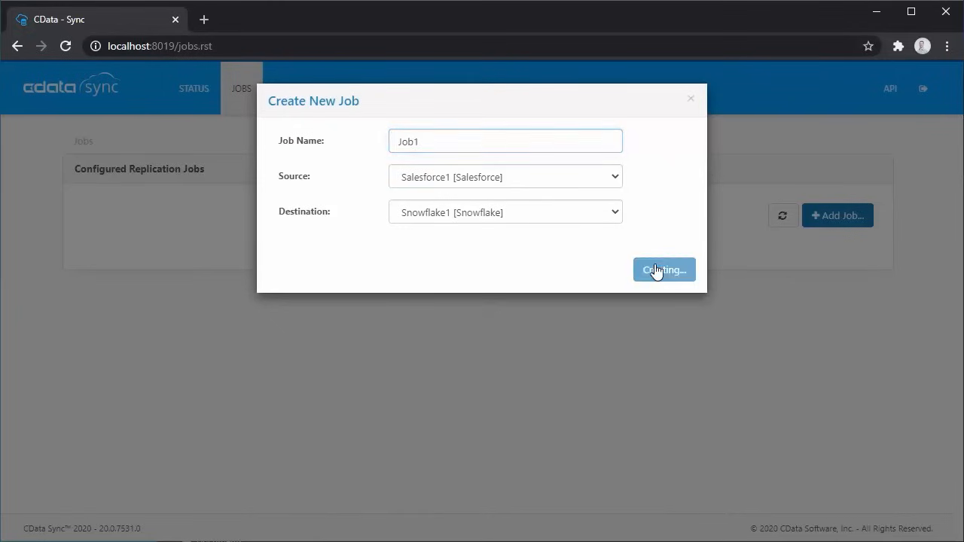
click(663, 270)
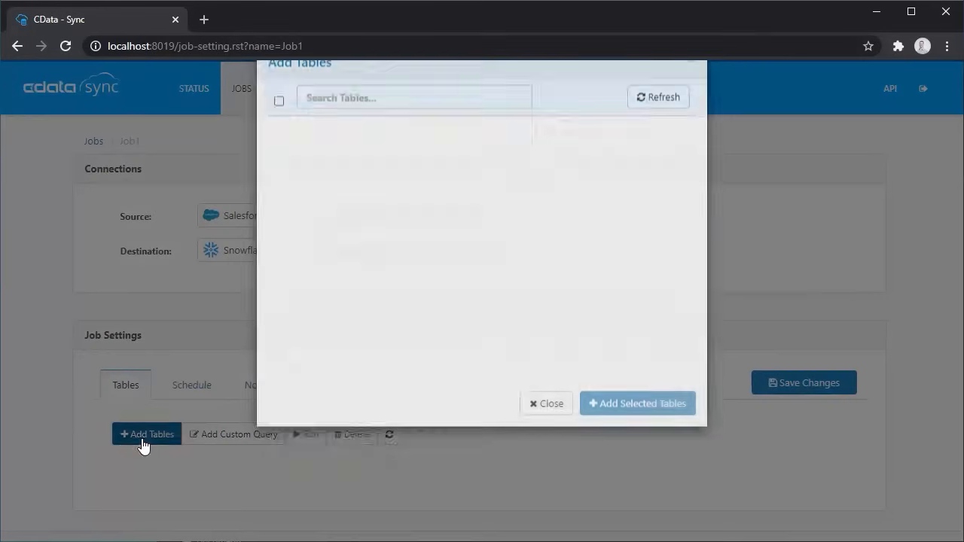
- Add the Opportunity table and review Account's column mapping settings
text(Opport)
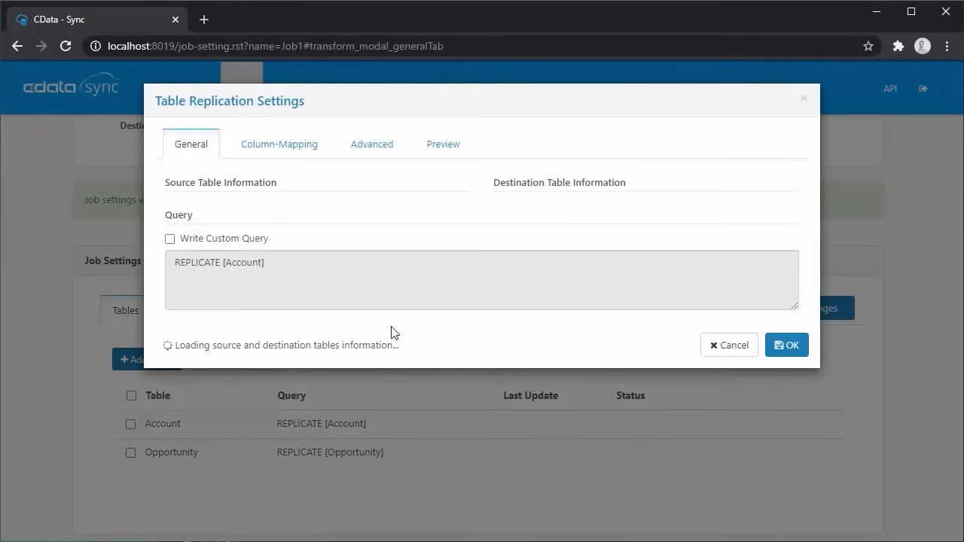
click(279, 145)
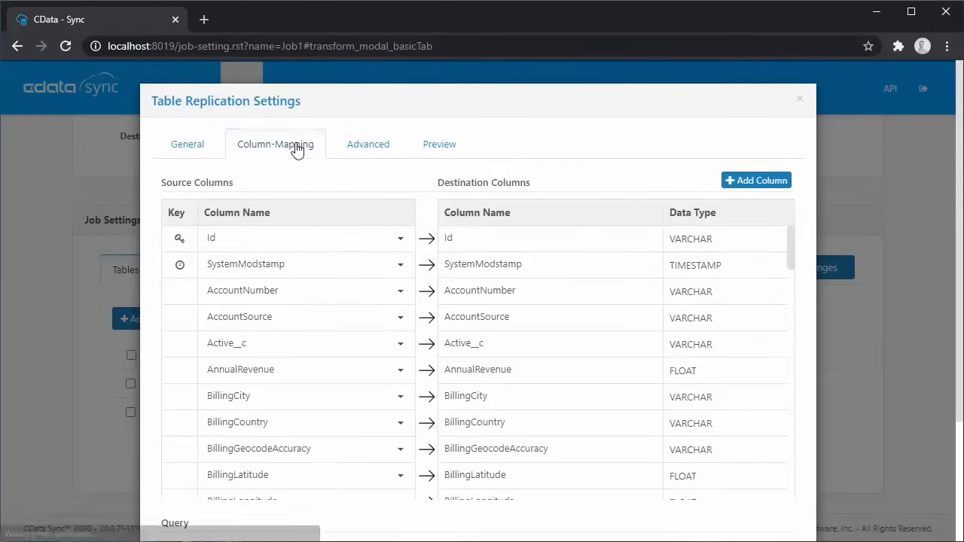
scroll(down, 3)
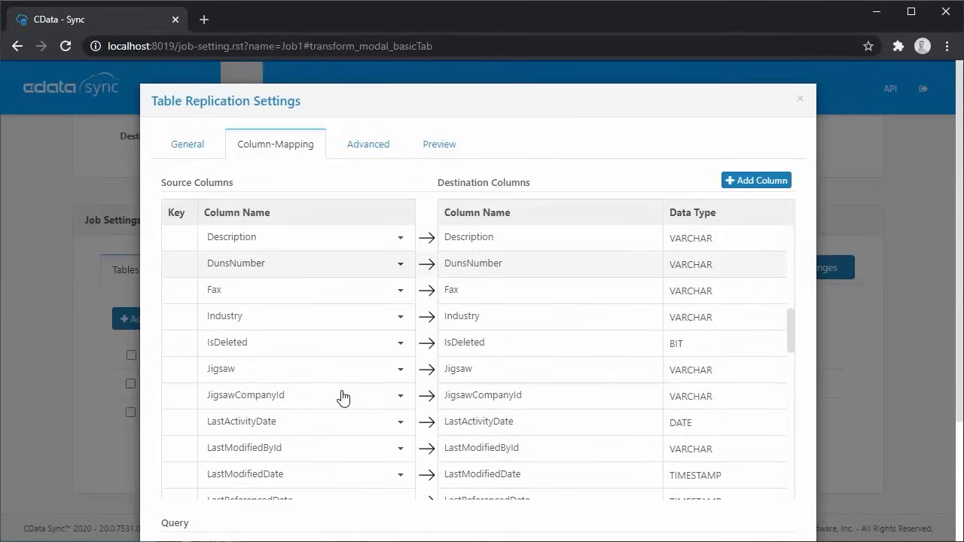
scroll(down, 3)
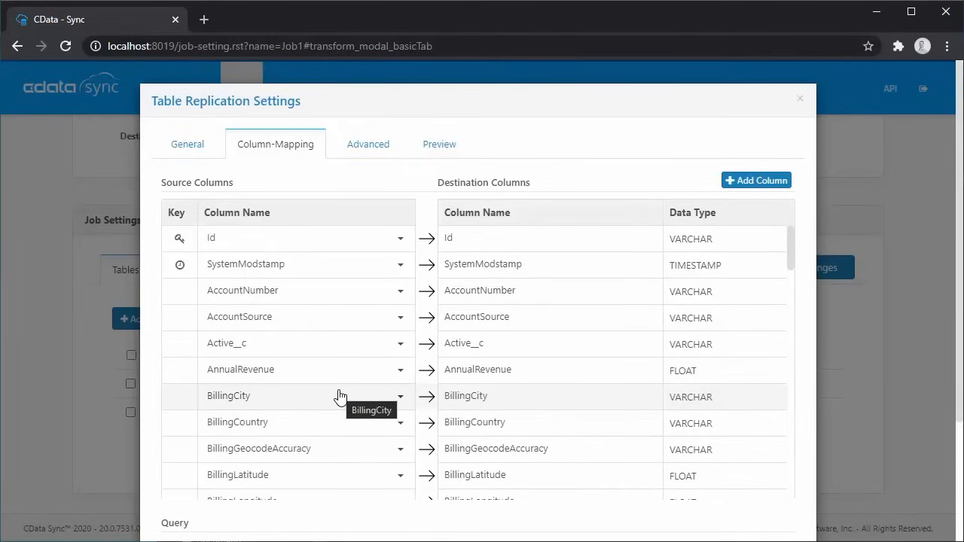
- Add a BillingState filter rule under Advanced options and save the job settings
click(367, 144)
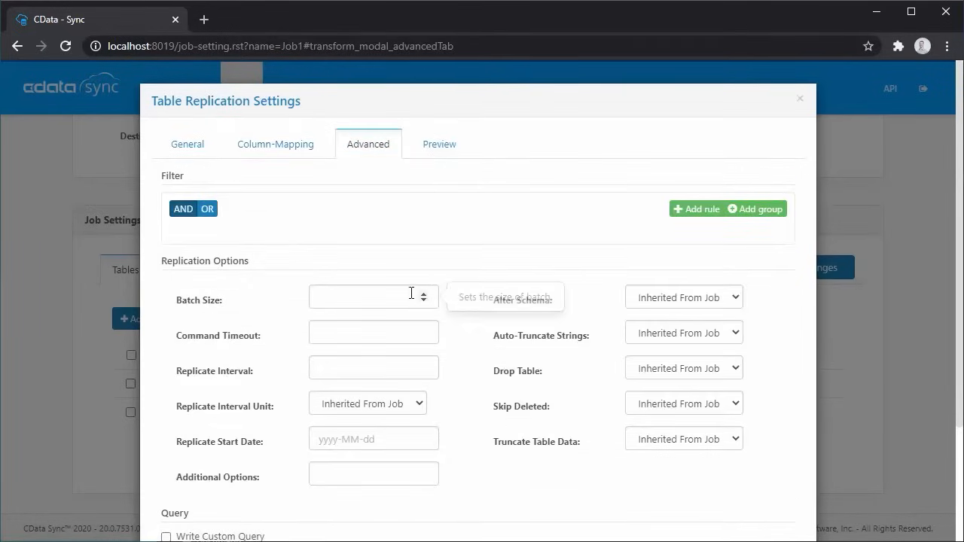
mouse_move(210, 199)
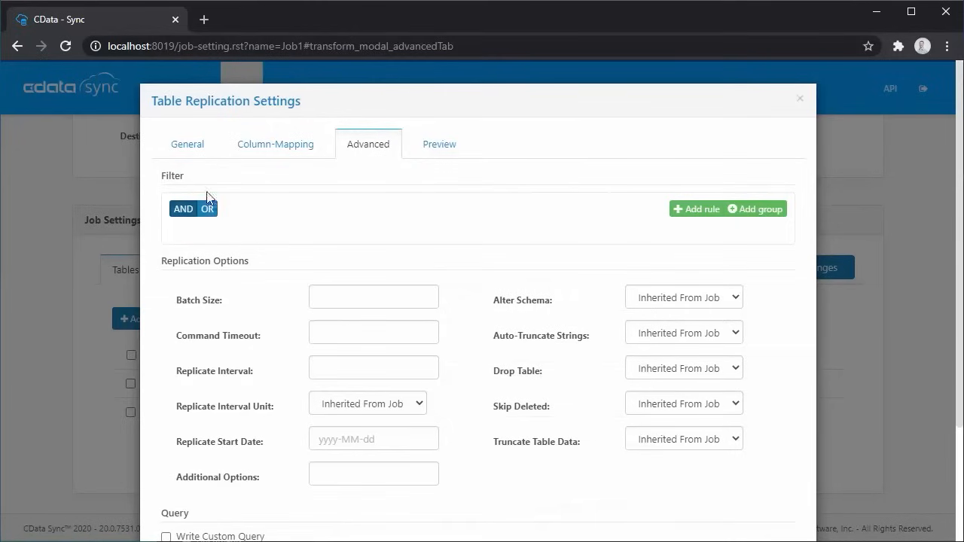
click(695, 208)
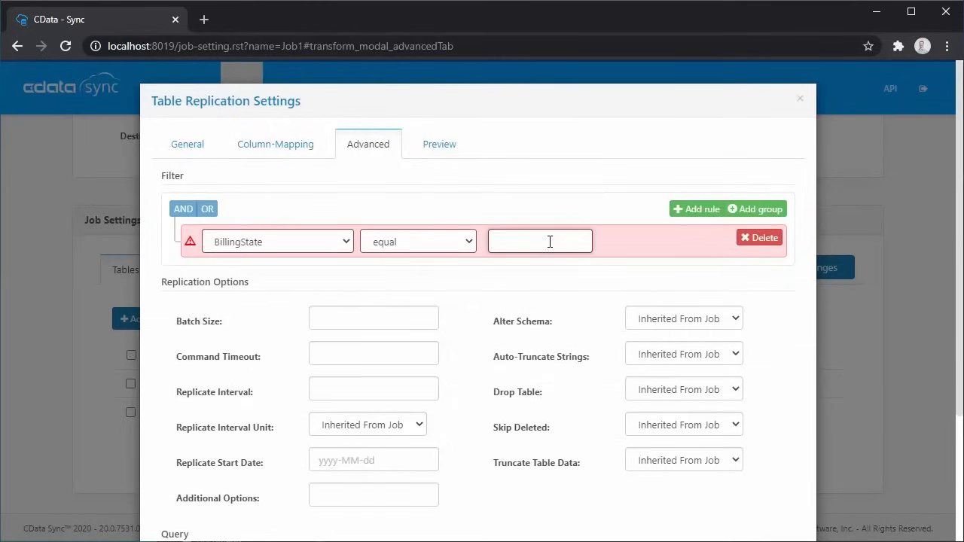
click(759, 238)
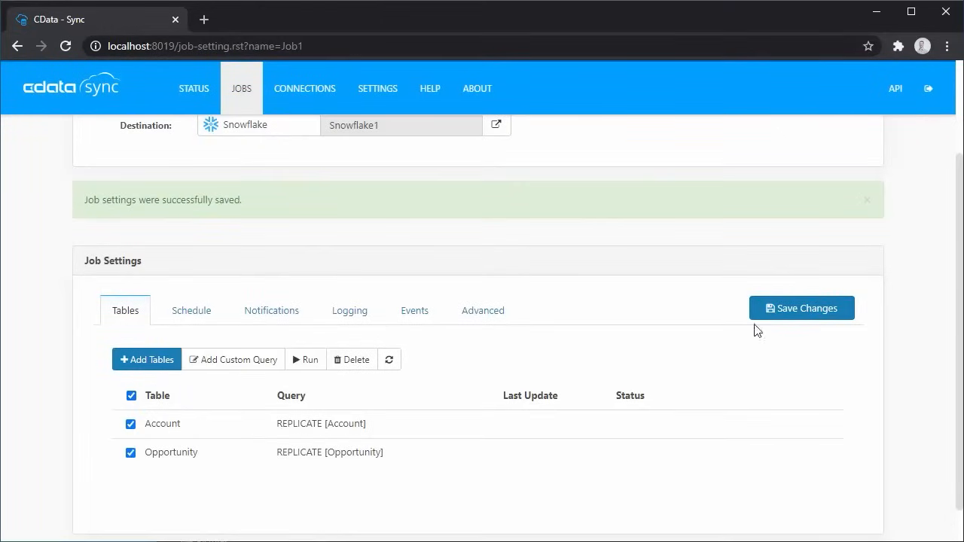
- Run Job1 until Account shows 570 and Opportunity 3221 records affected, then view Status
click(304, 358)
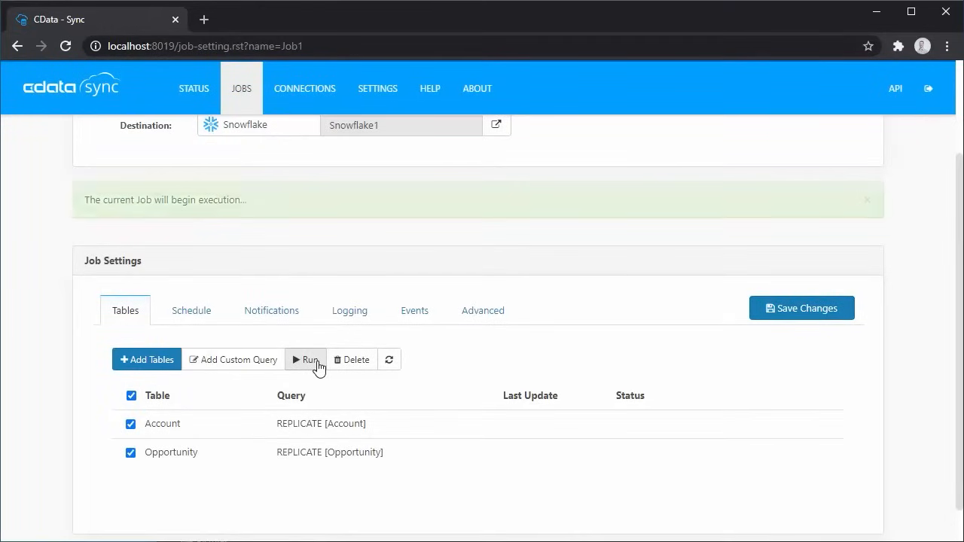
click(305, 359)
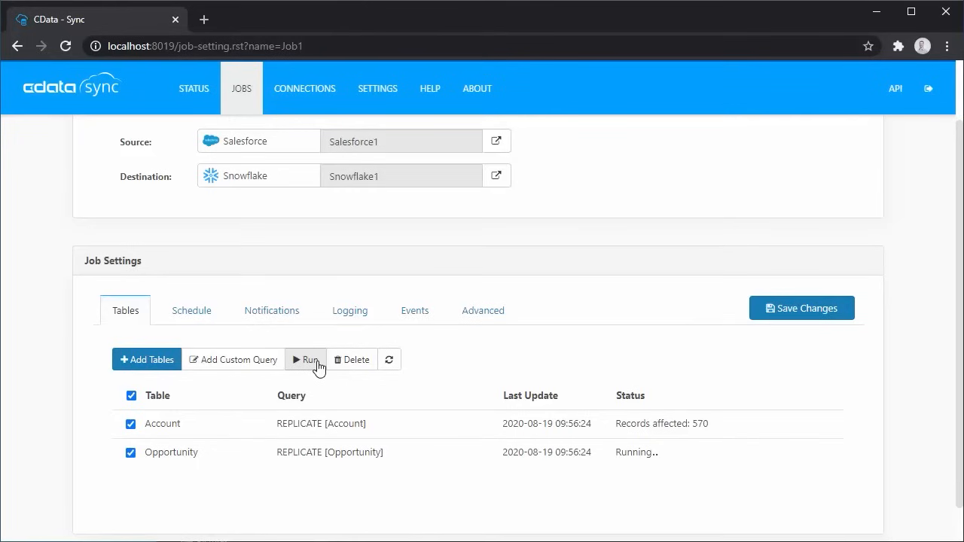
click(306, 359)
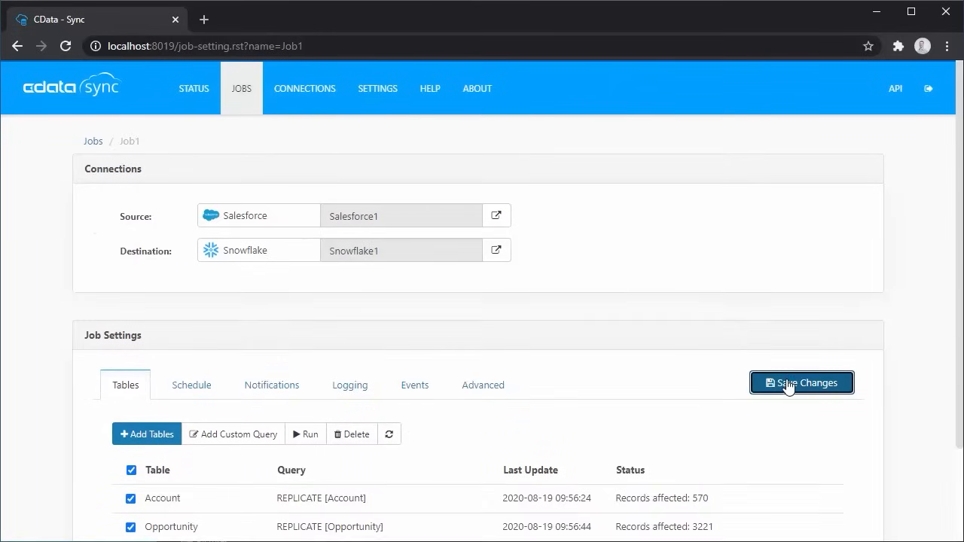
click(193, 87)
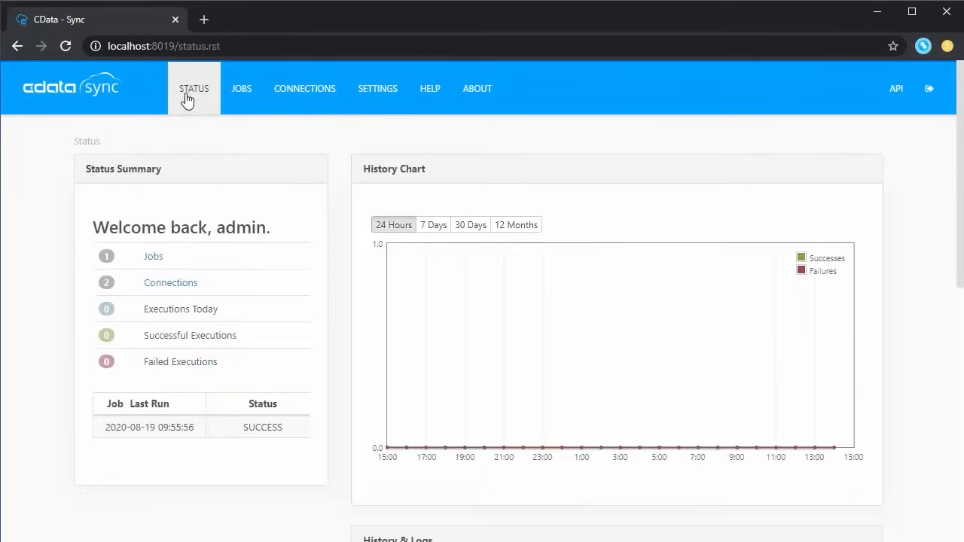
mouse_move(349, 265)
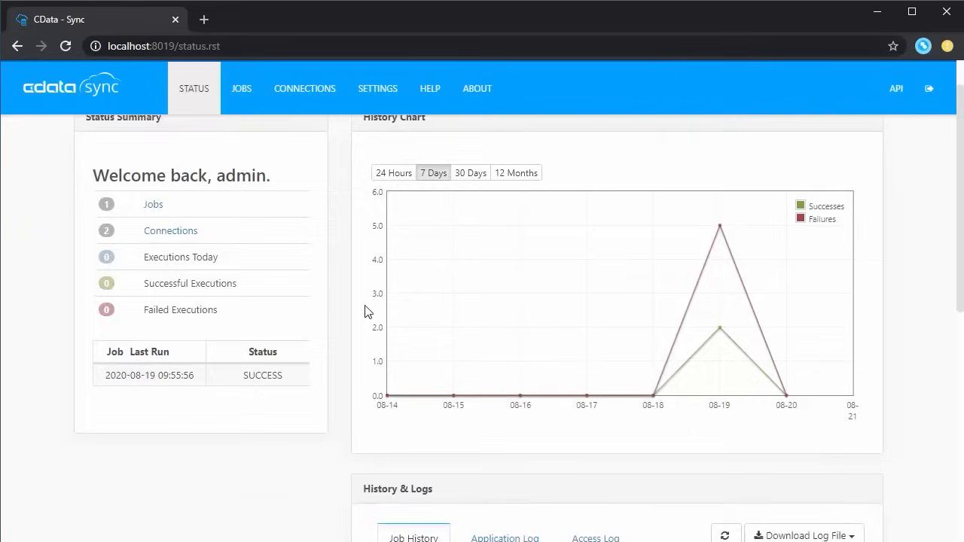
- Review the 7-day execution history and move on to the REST API documentation
scroll(down, 3)
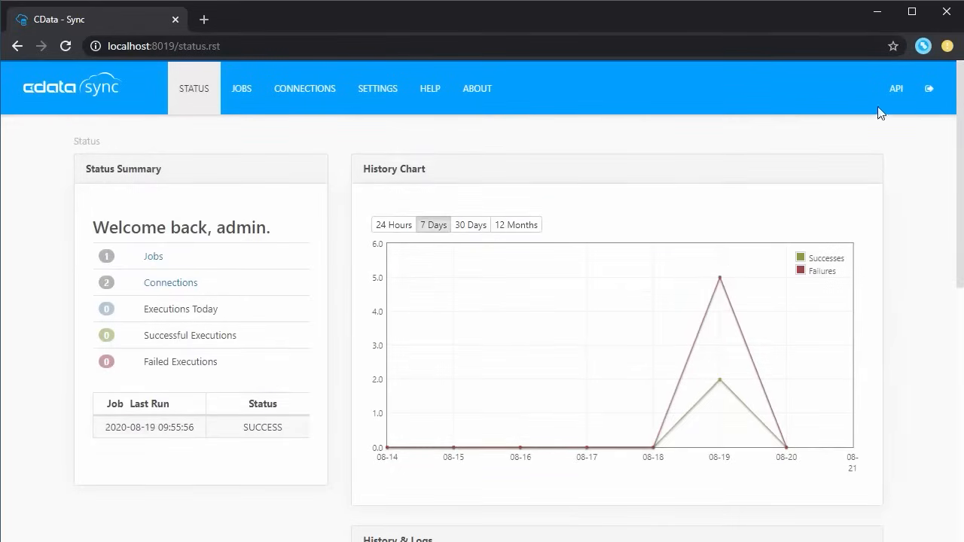
click(894, 87)
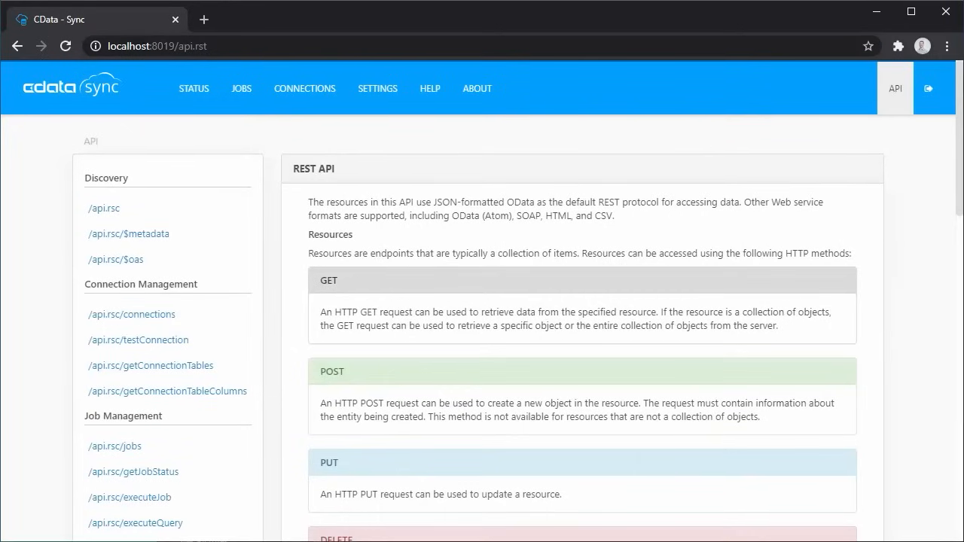
- Read the connections POST example, the jobs resource and the executeJob endpoint docs
click(131, 314)
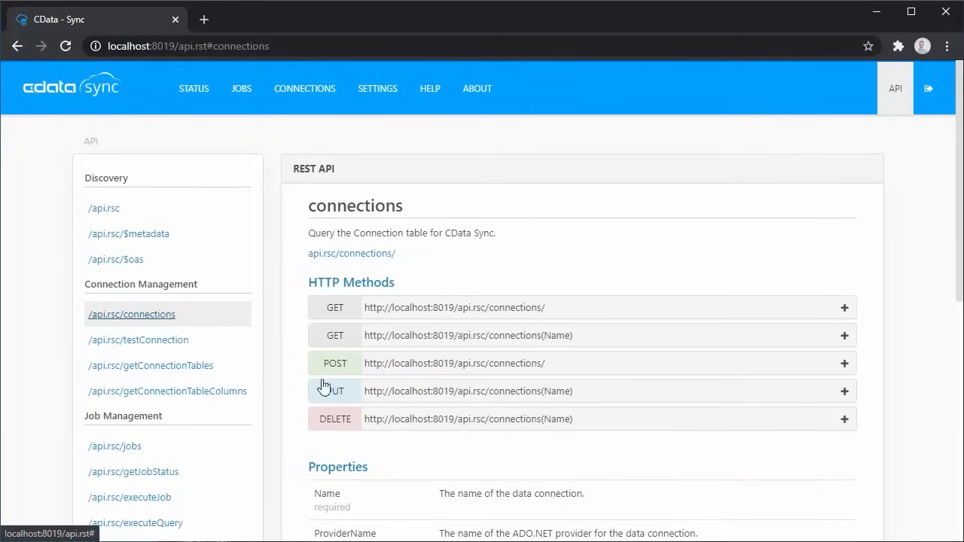
click(335, 363)
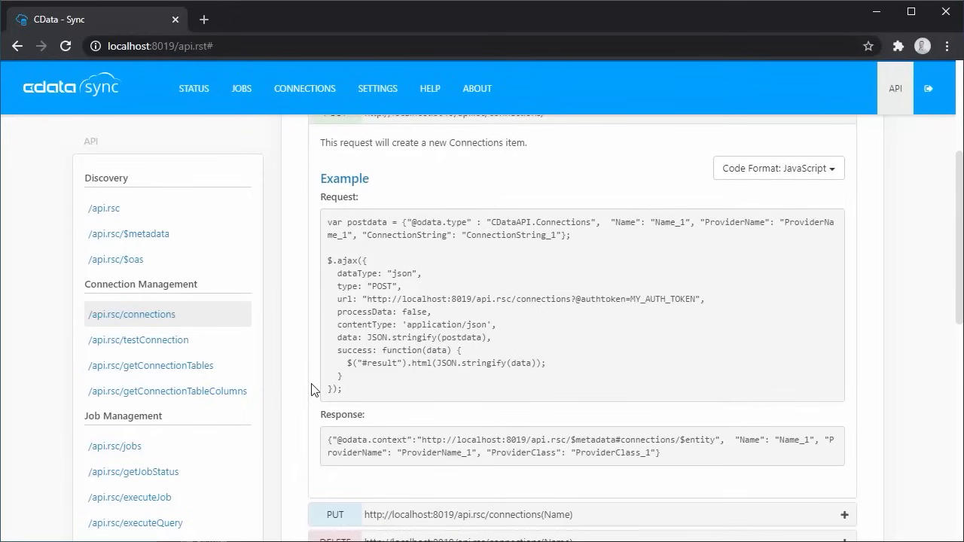
click(114, 445)
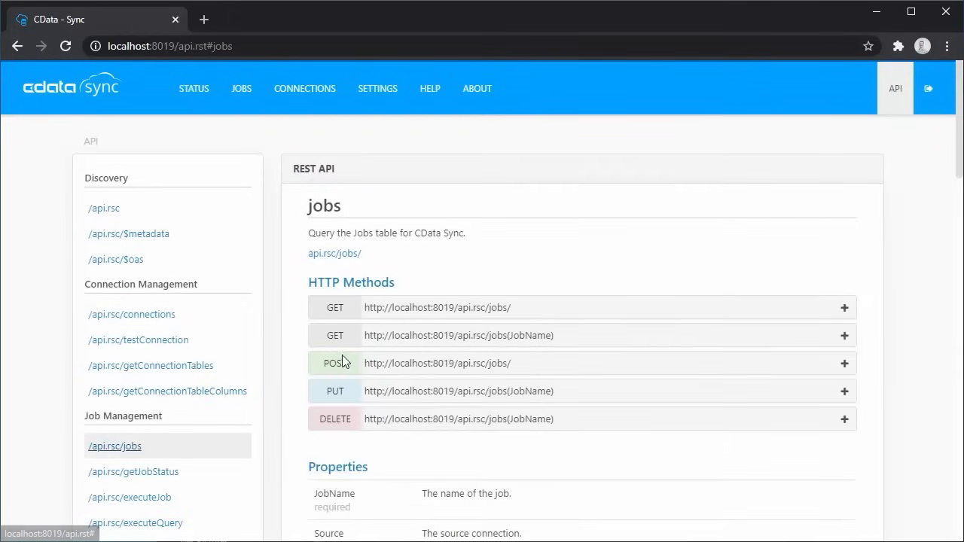
click(130, 497)
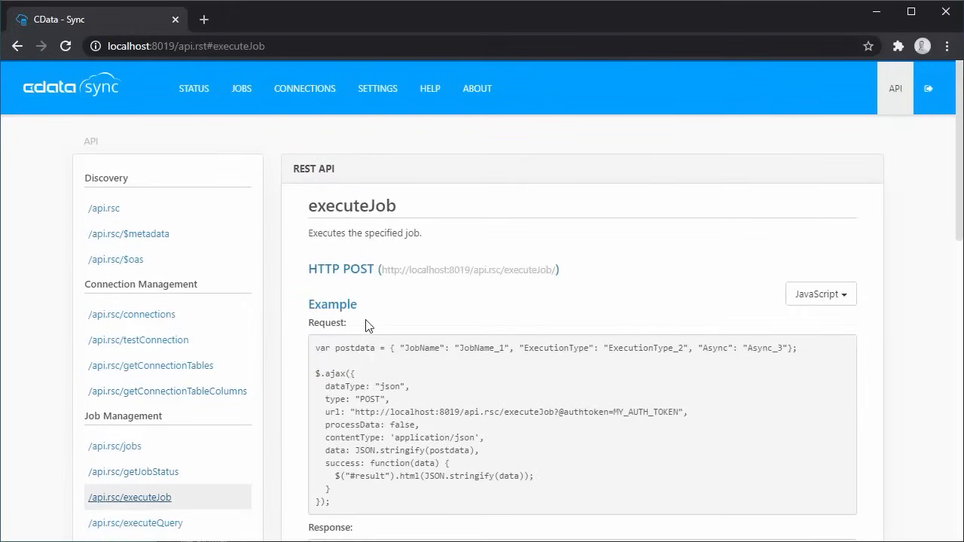
scroll(down, 3)
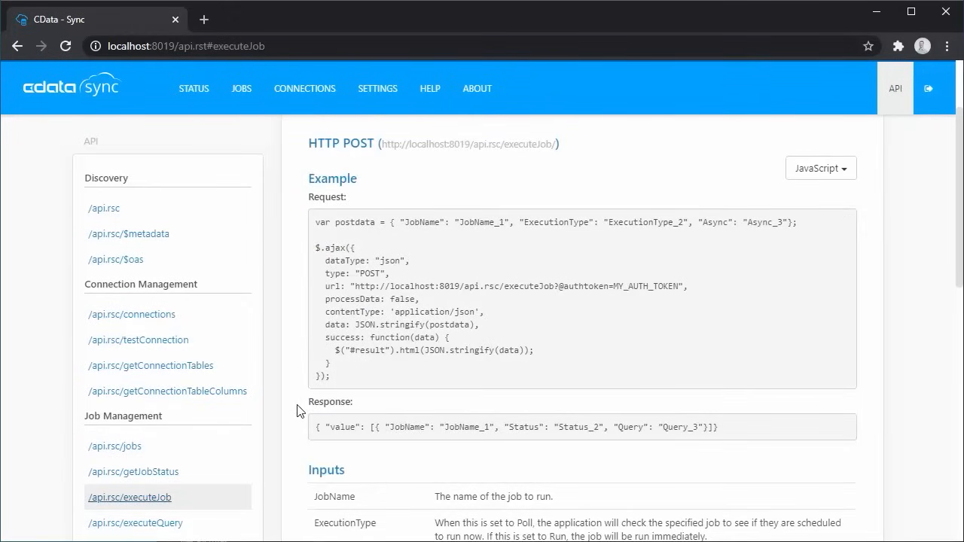